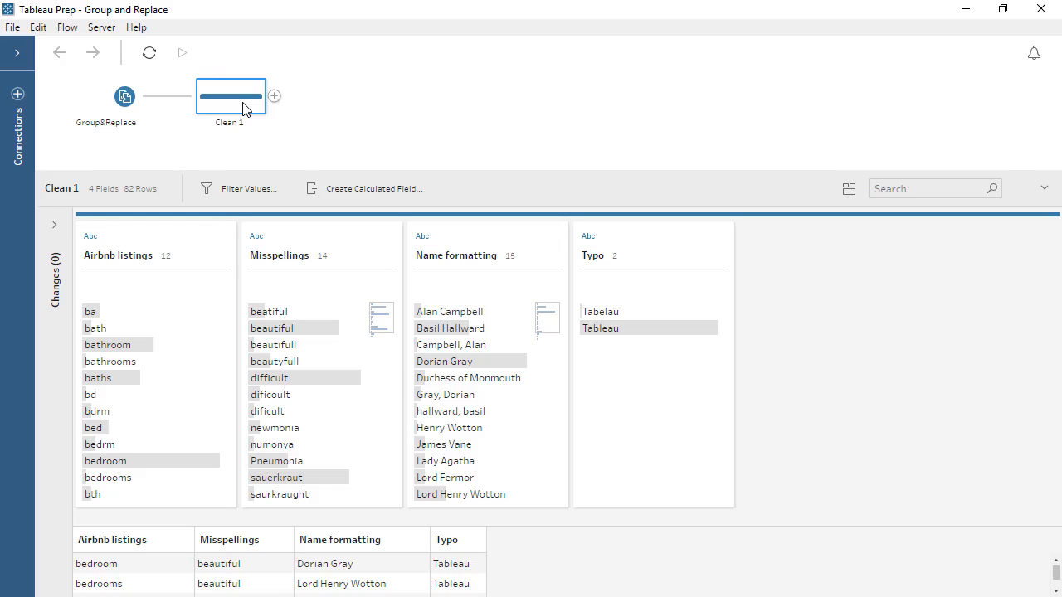
{"action": "mouse_move", "coordinate": [182, 239]}
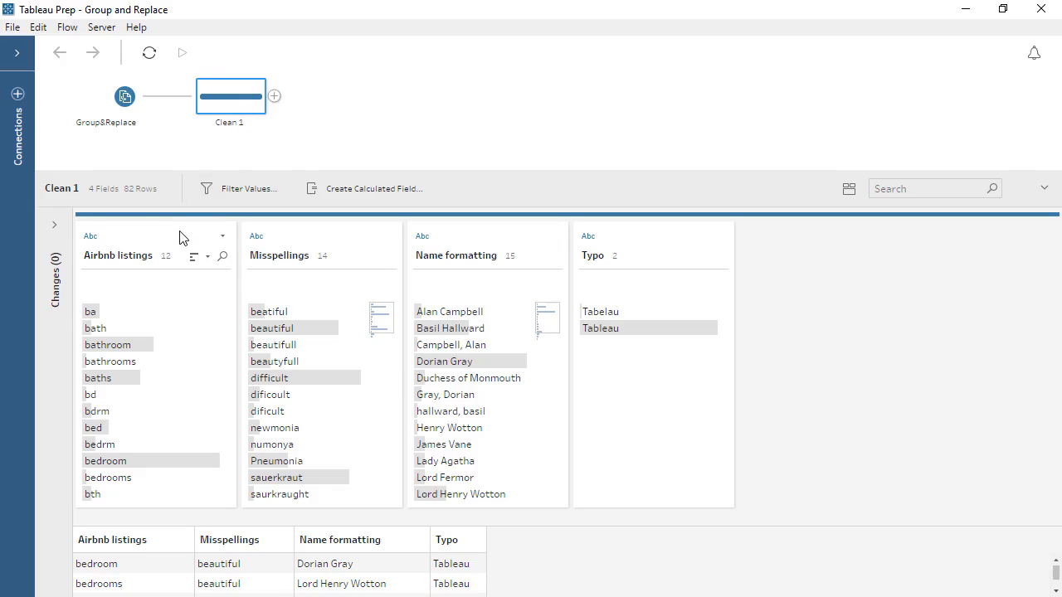
{"action": "mouse_move", "coordinate": [183, 239]}
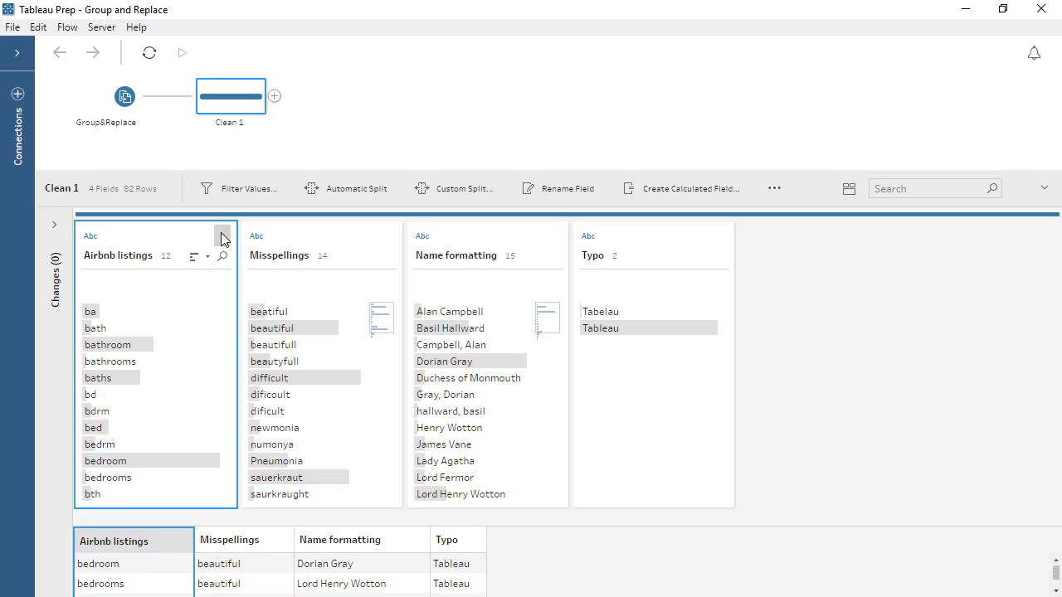
Step: Start a manual Group and Replace on Airbnb listings and select the bath value
{"action": "left_click", "coordinate": [222, 236]}
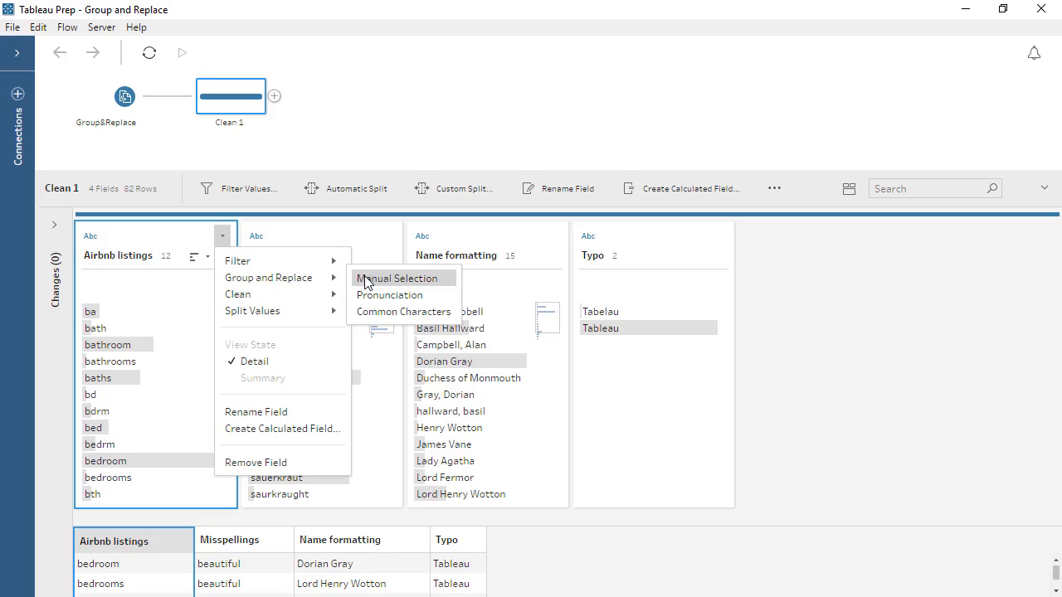
{"action": "left_click", "coordinate": [395, 279]}
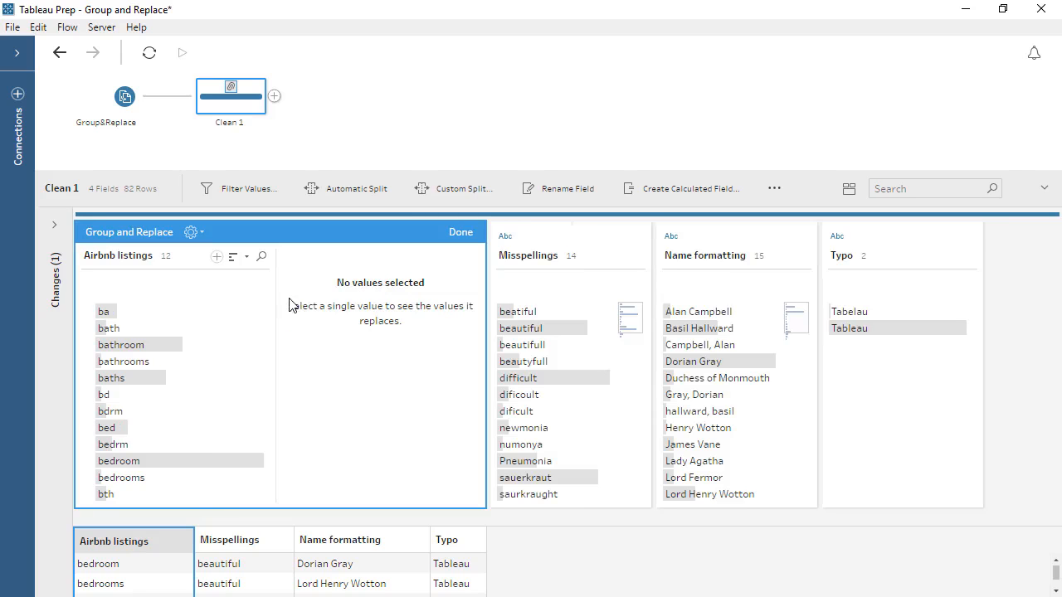
{"action": "mouse_move", "coordinate": [284, 310]}
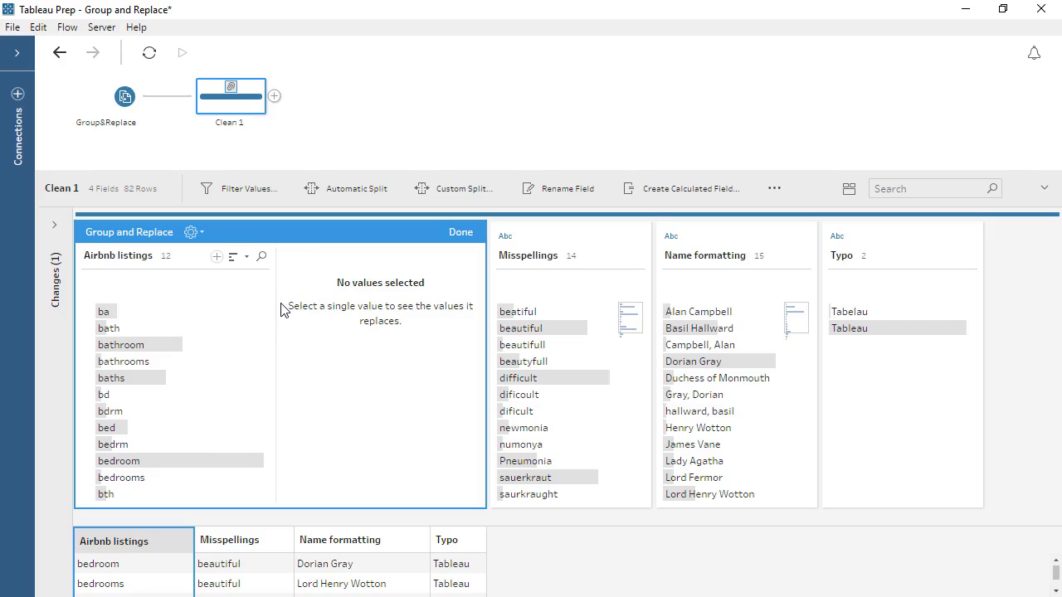
{"action": "mouse_move", "coordinate": [179, 329]}
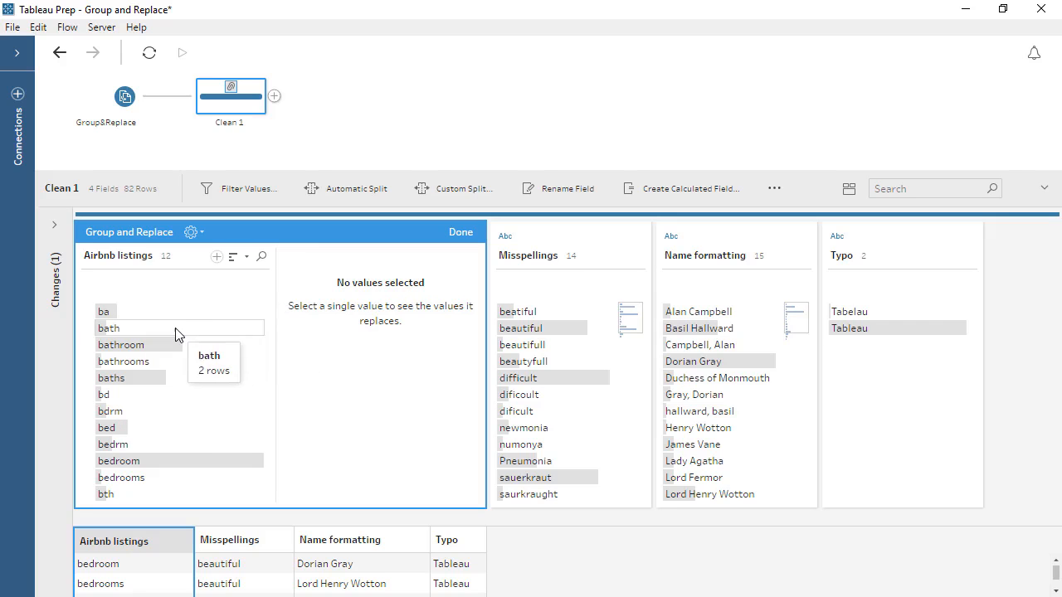
{"action": "left_click", "coordinate": [110, 328]}
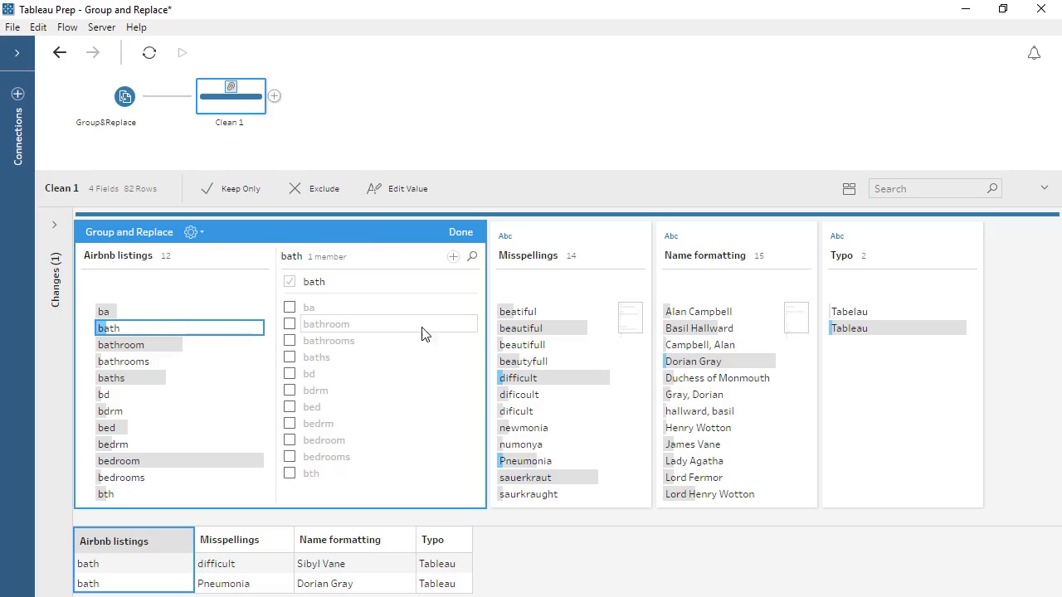
Step: Fold ba, another bath spelling and bth into the bath group
{"action": "left_click", "coordinate": [288, 307]}
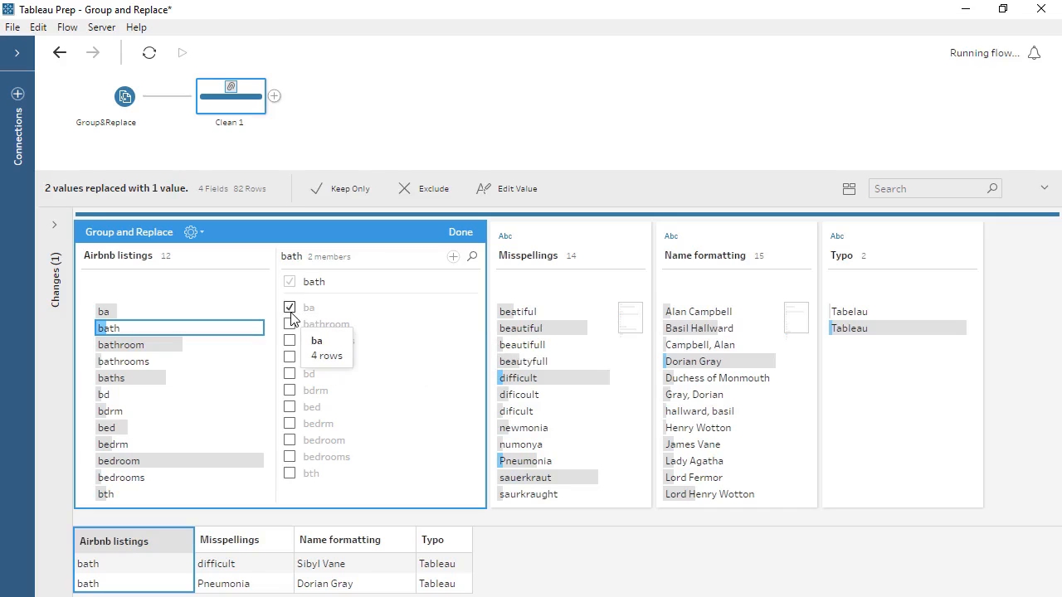
{"action": "left_click", "coordinate": [289, 340]}
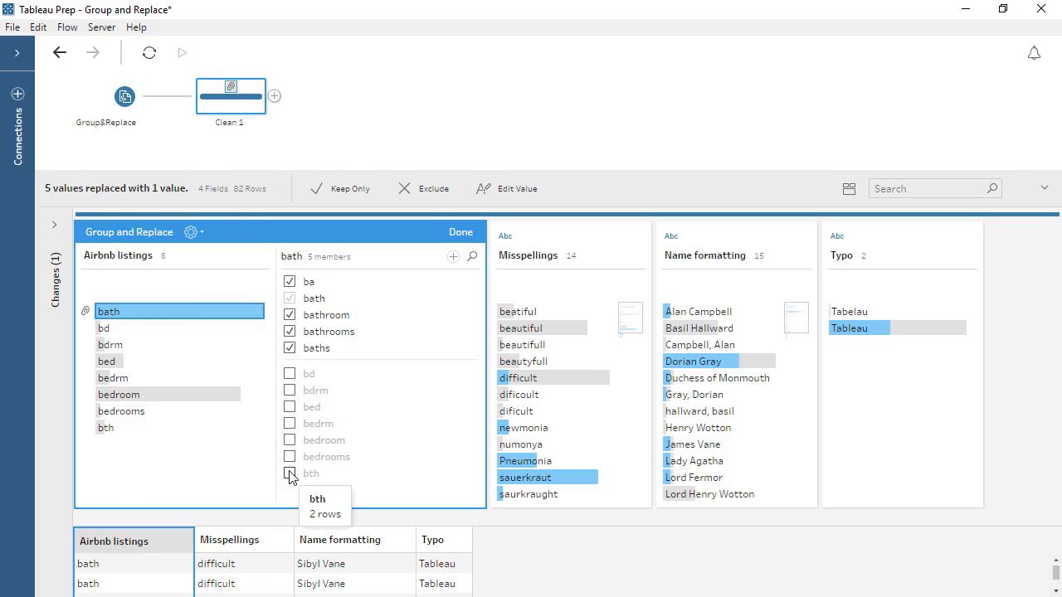
{"action": "left_click", "coordinate": [289, 474]}
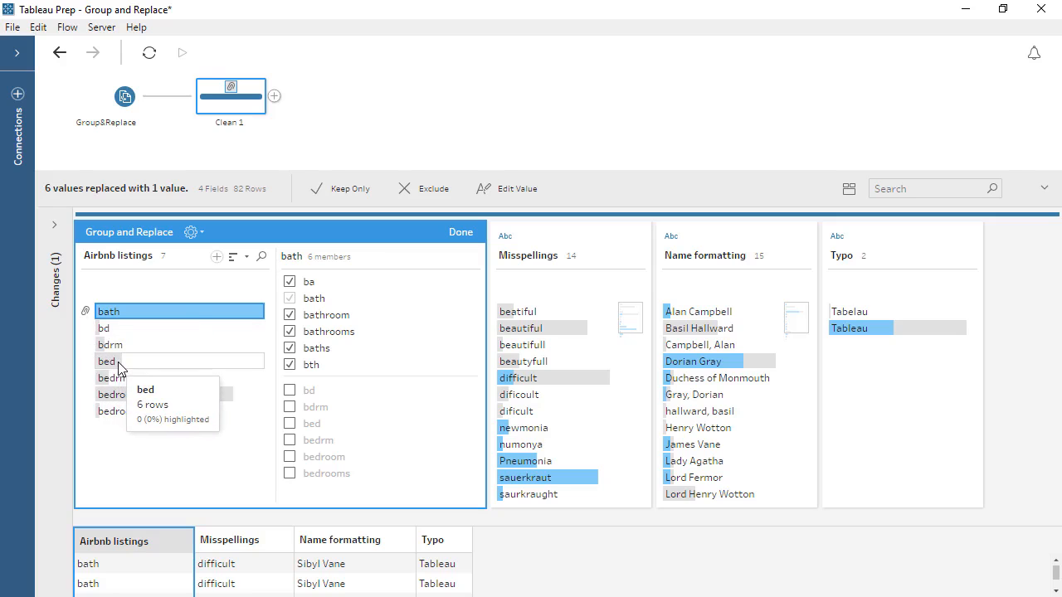
Step: Review the bed group's members and take bth out of it
{"action": "left_click", "coordinate": [107, 362]}
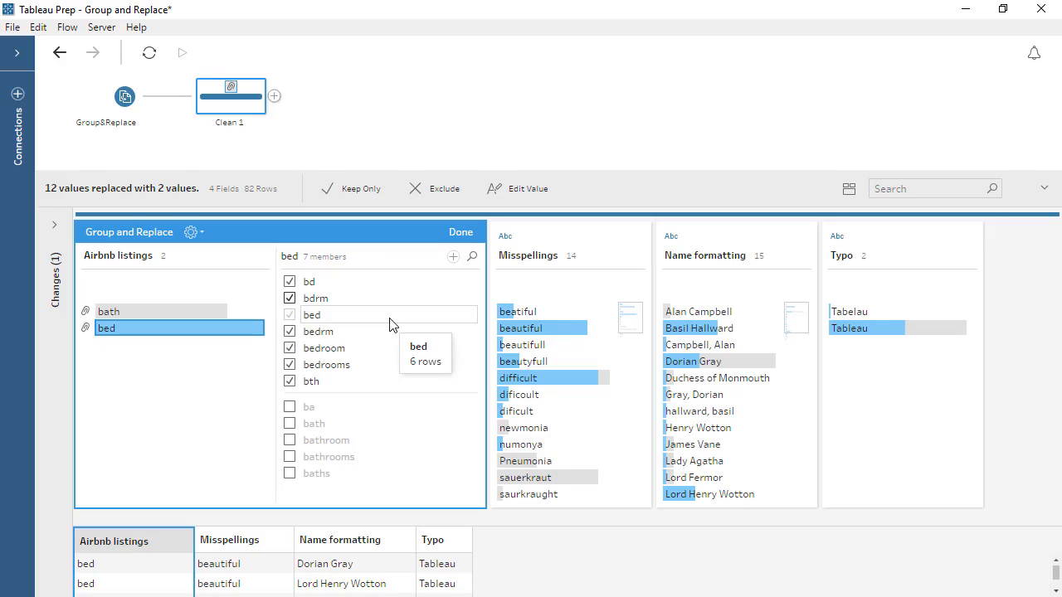
{"action": "left_click", "coordinate": [289, 380]}
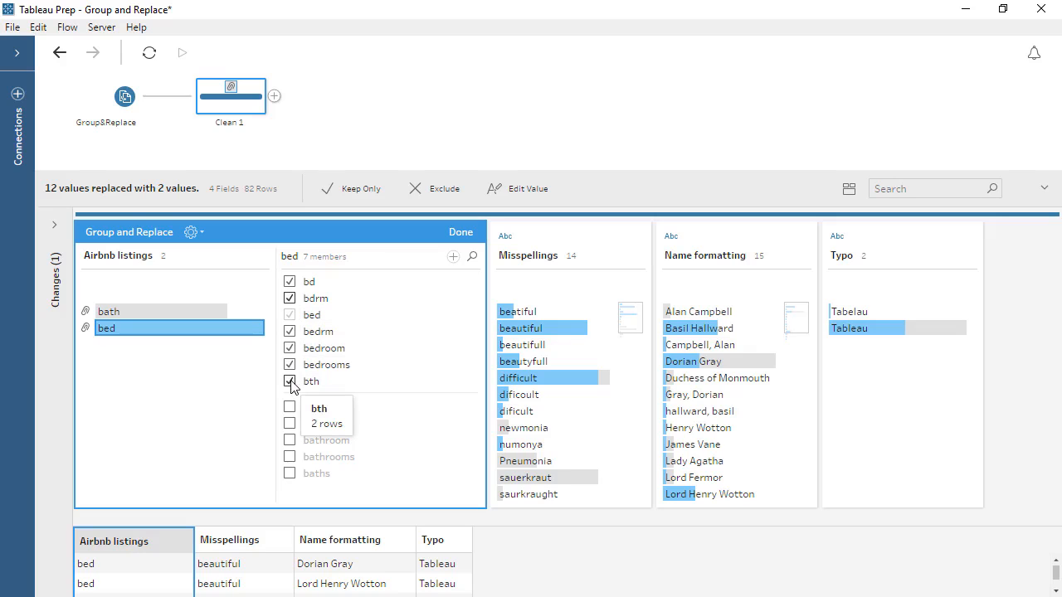
{"action": "left_click", "coordinate": [289, 380]}
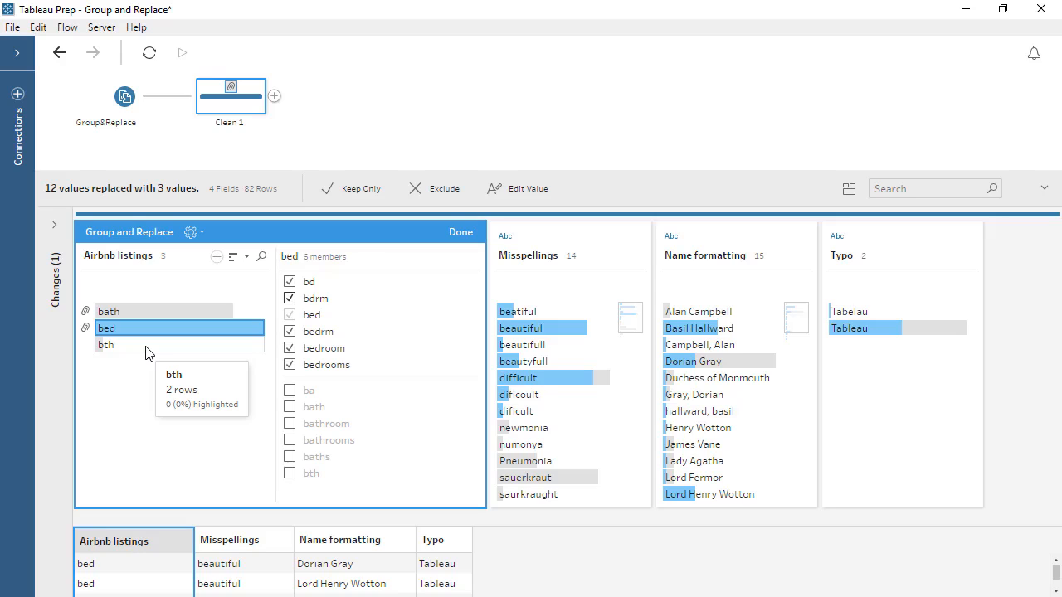
{"action": "mouse_move", "coordinate": [150, 328]}
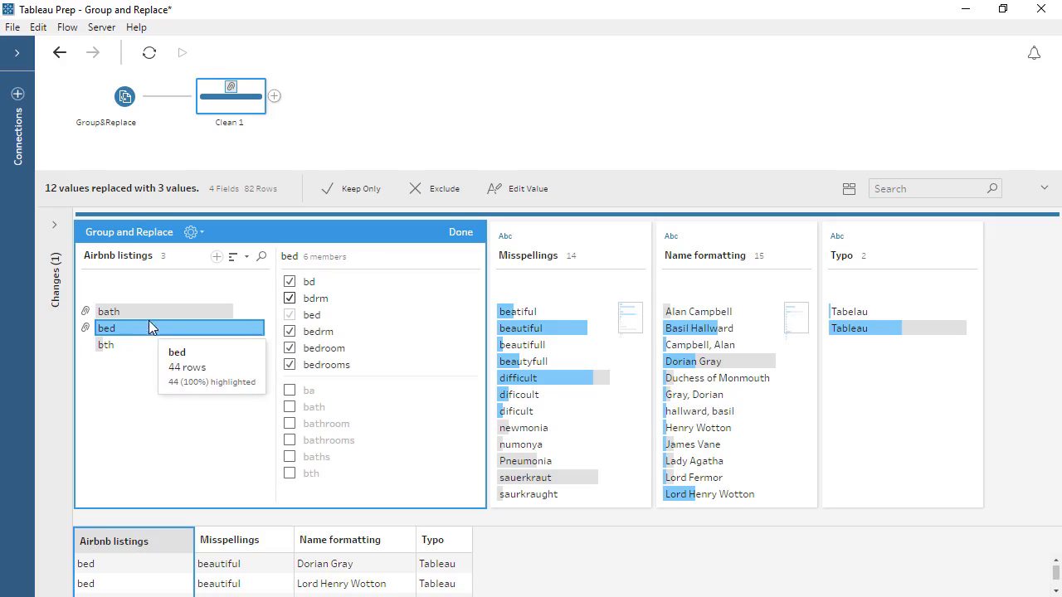
Step: Add bth back under the bath group instead
{"action": "left_click", "coordinate": [110, 312]}
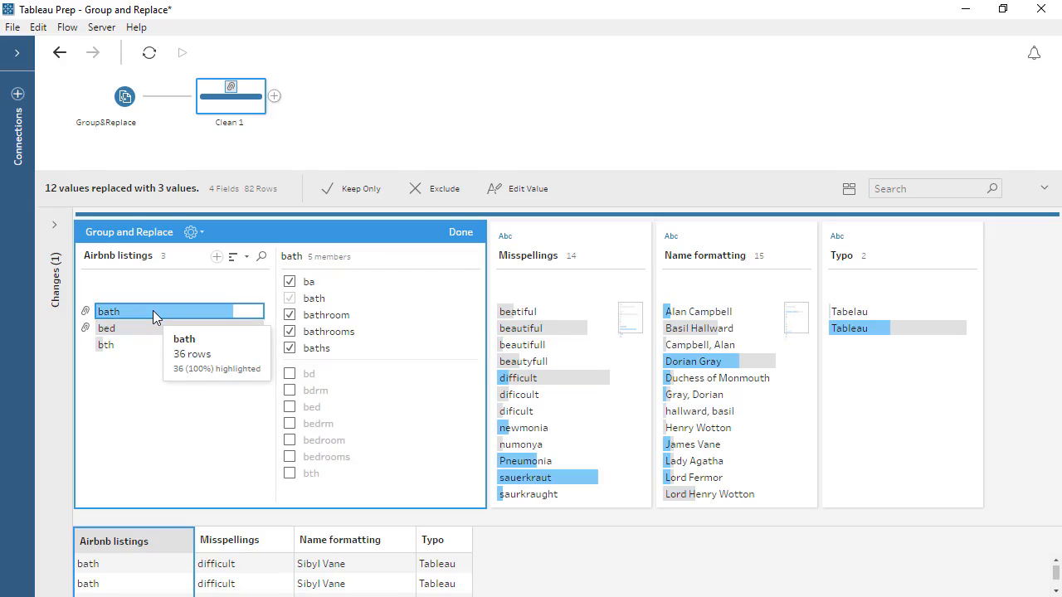
{"action": "mouse_move", "coordinate": [288, 473]}
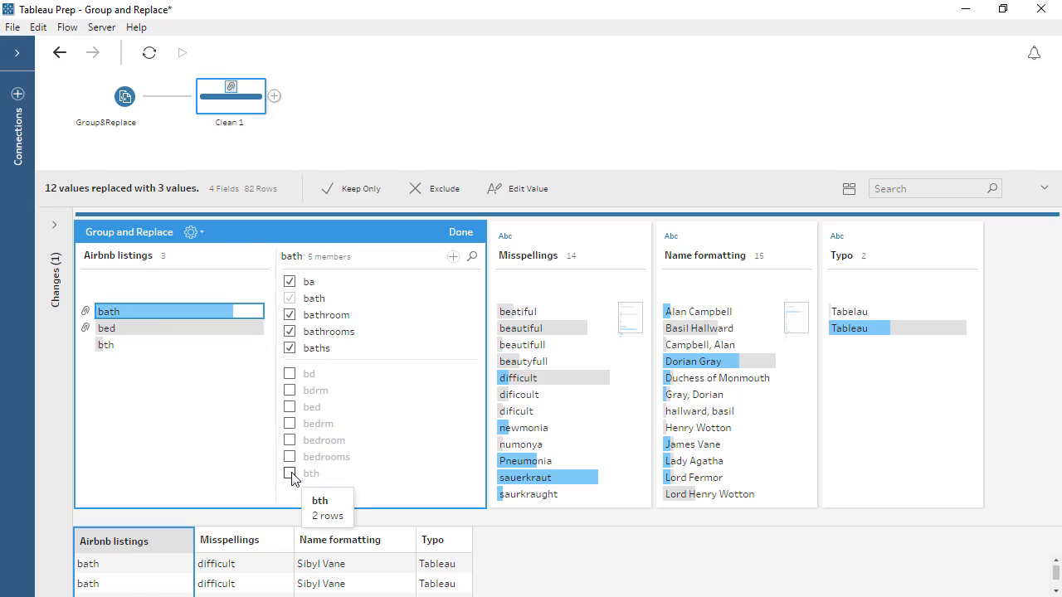
{"action": "left_click", "coordinate": [289, 473]}
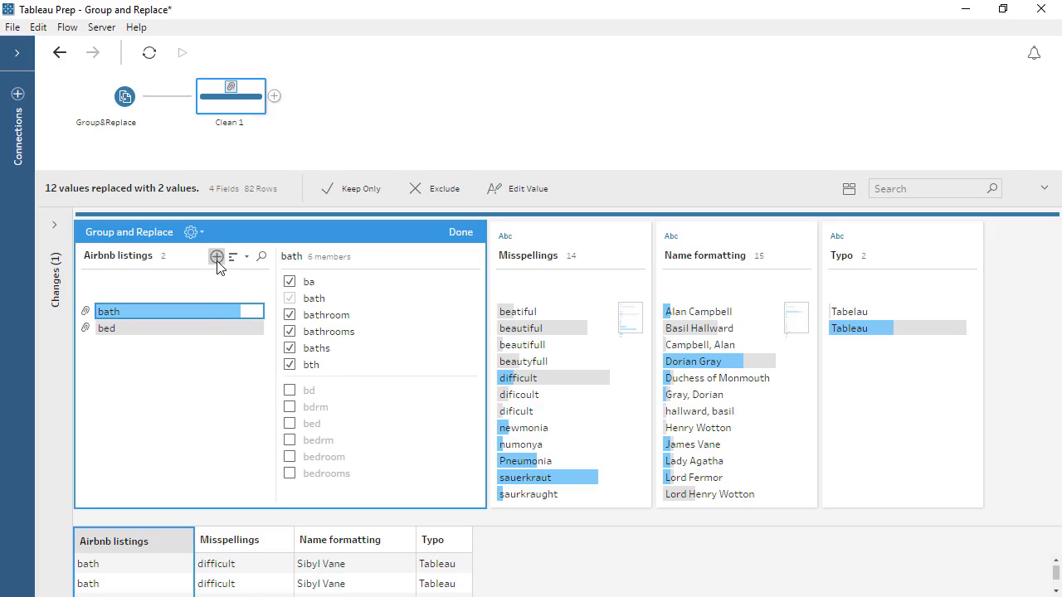
Step: Add a new BEDS value to the bed group and finish the Airbnb listings grouping
{"action": "left_click", "coordinate": [215, 255]}
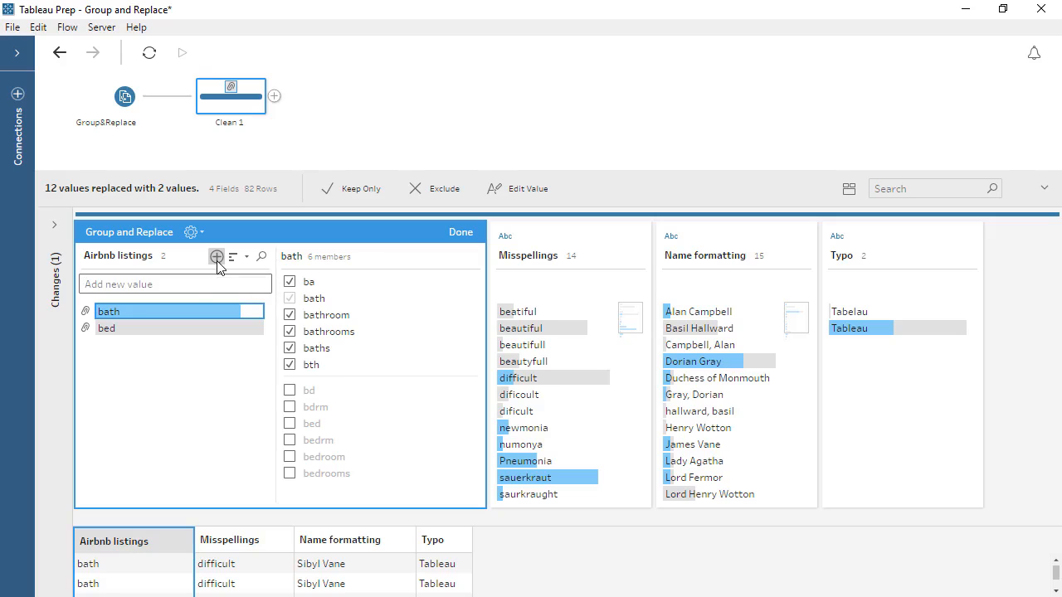
{"action": "type", "text": "BEDS"}
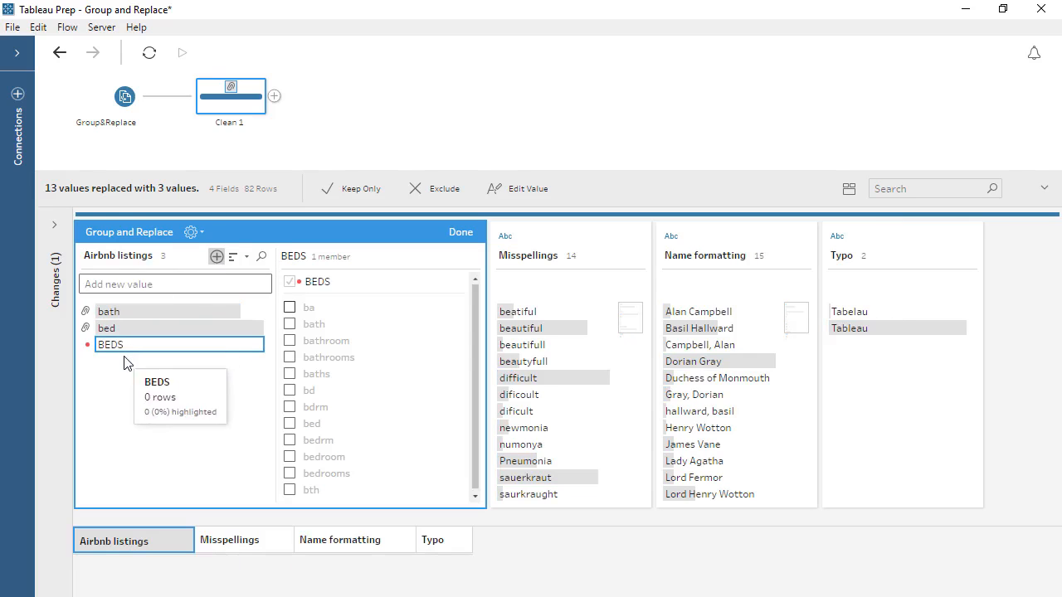
{"action": "mouse_move", "coordinate": [128, 365]}
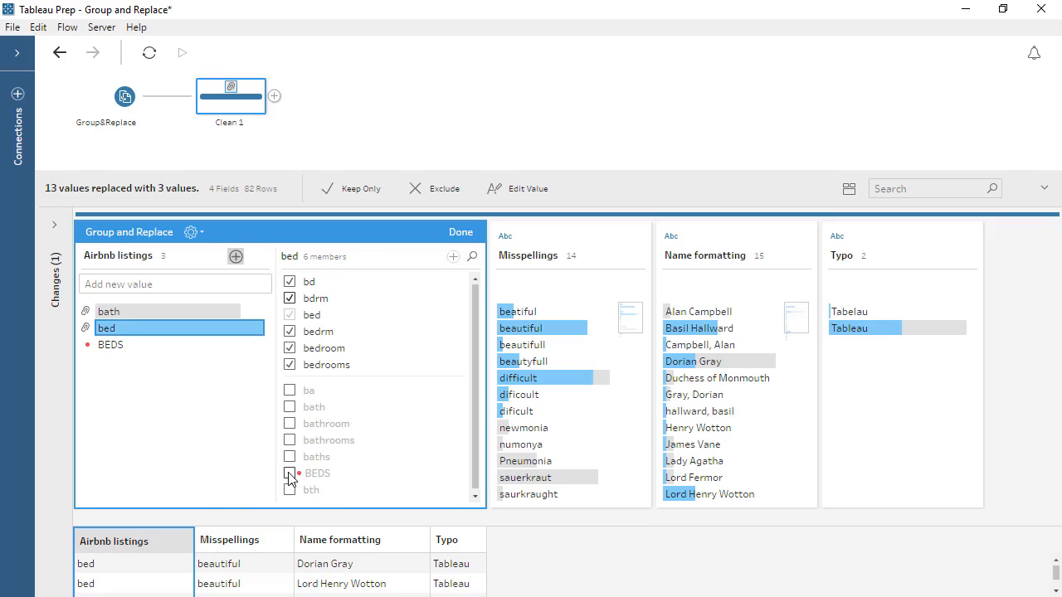
{"action": "left_click", "coordinate": [288, 475]}
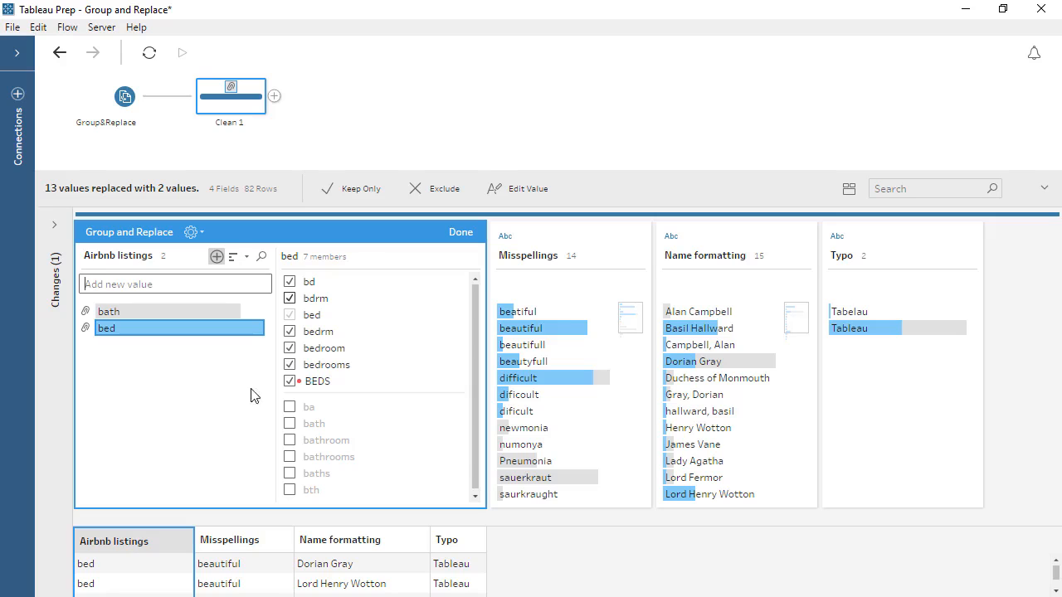
{"action": "left_click", "coordinate": [461, 233]}
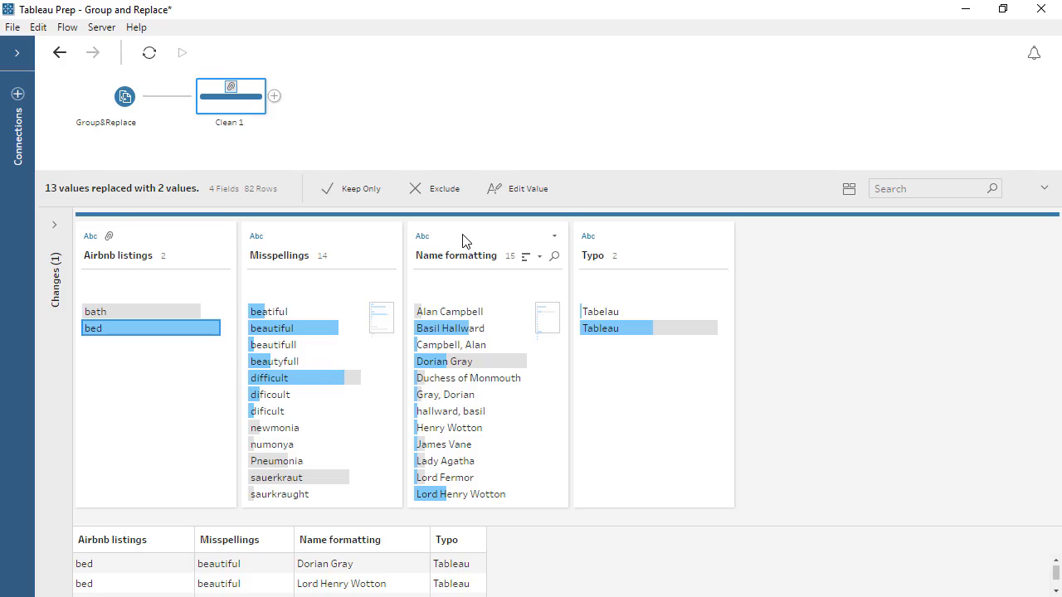
{"action": "mouse_move", "coordinate": [357, 242]}
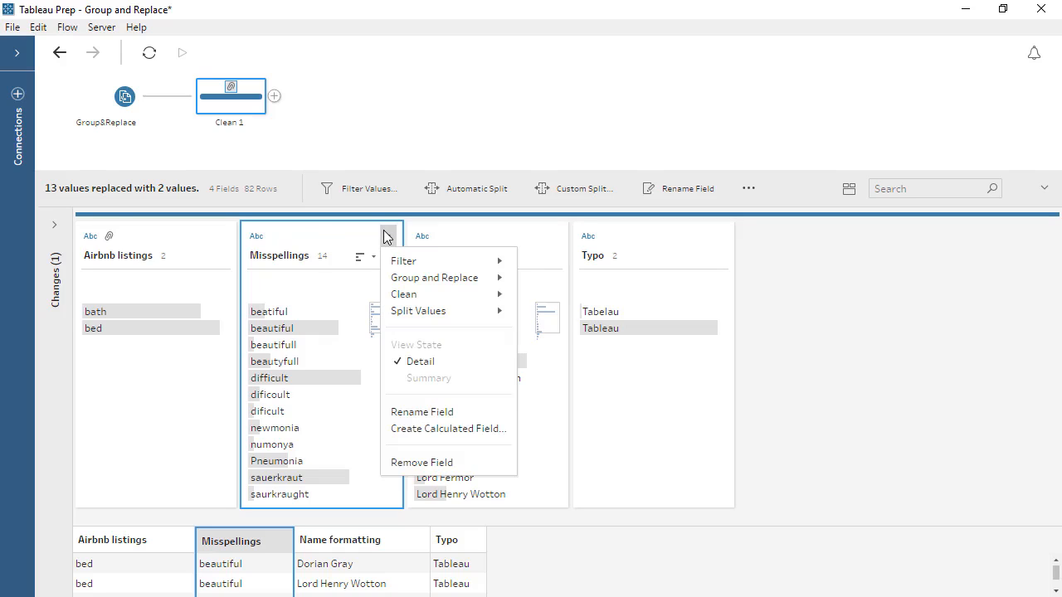
{"action": "mouse_move", "coordinate": [434, 277]}
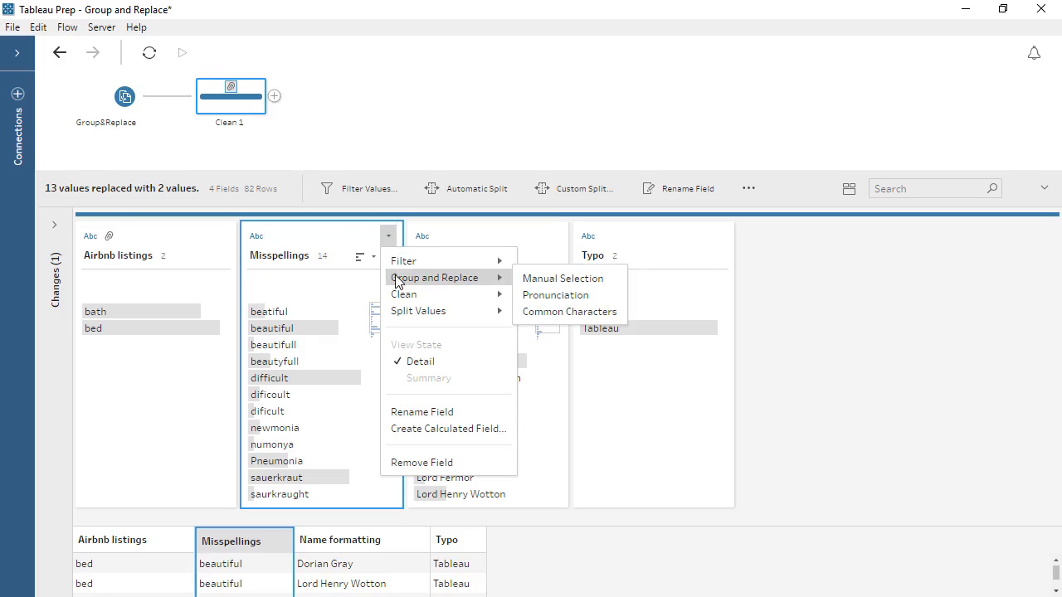
{"action": "mouse_move", "coordinate": [554, 296]}
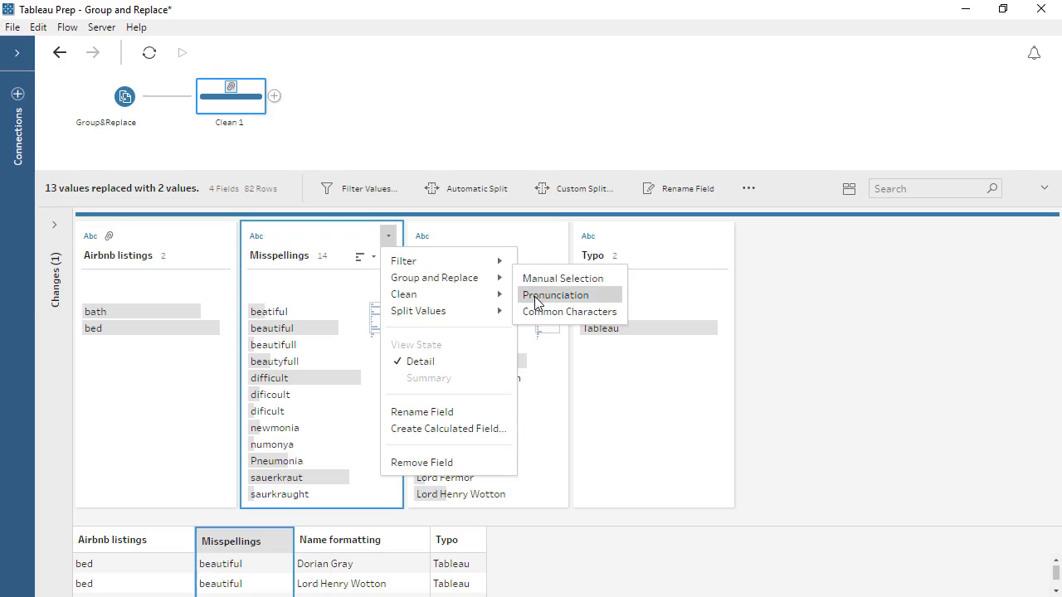
Step: Group Misspellings by pronunciation, review the beautiful and sauerkraut groups, and finish
{"action": "left_click", "coordinate": [554, 295]}
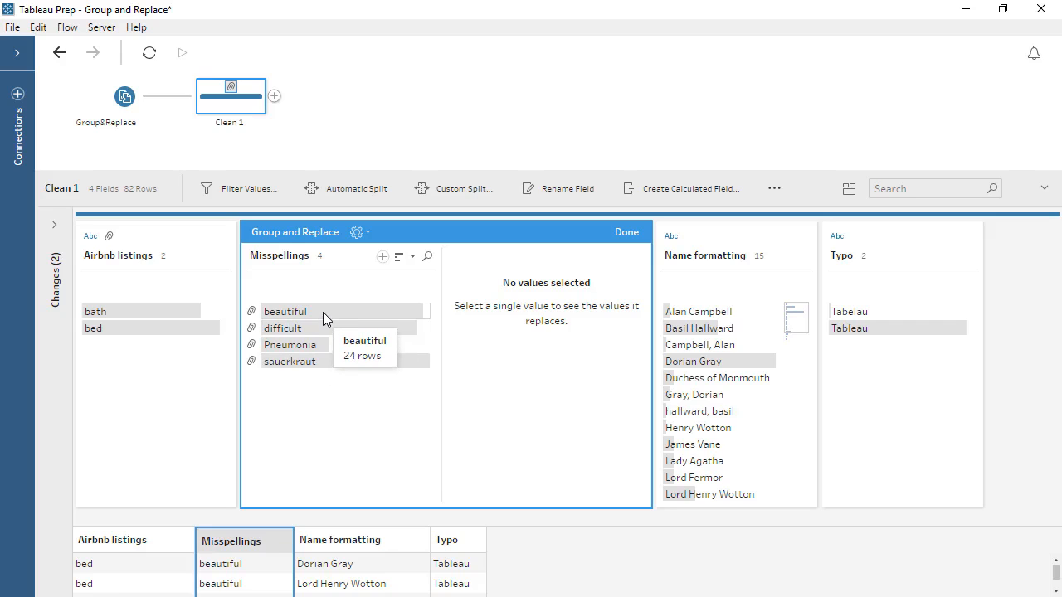
{"action": "left_click", "coordinate": [286, 312]}
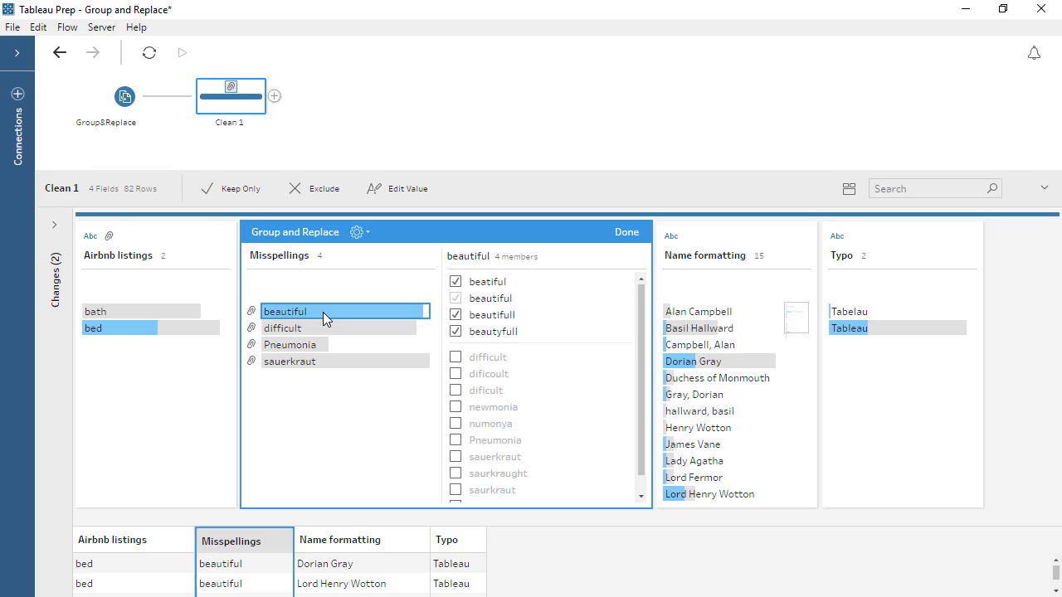
{"action": "mouse_move", "coordinate": [299, 336]}
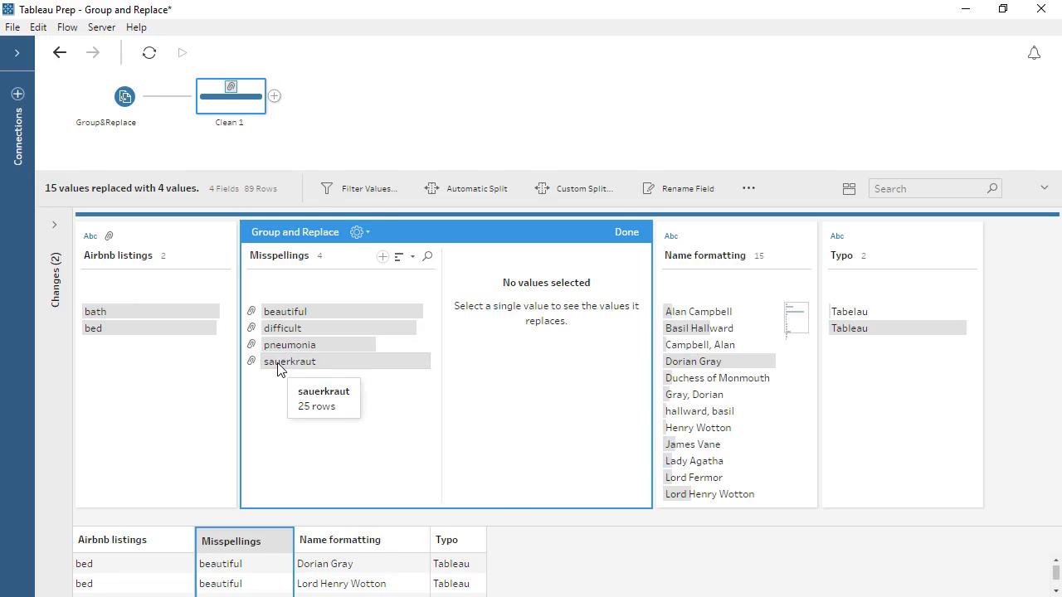
{"action": "left_click", "coordinate": [288, 362]}
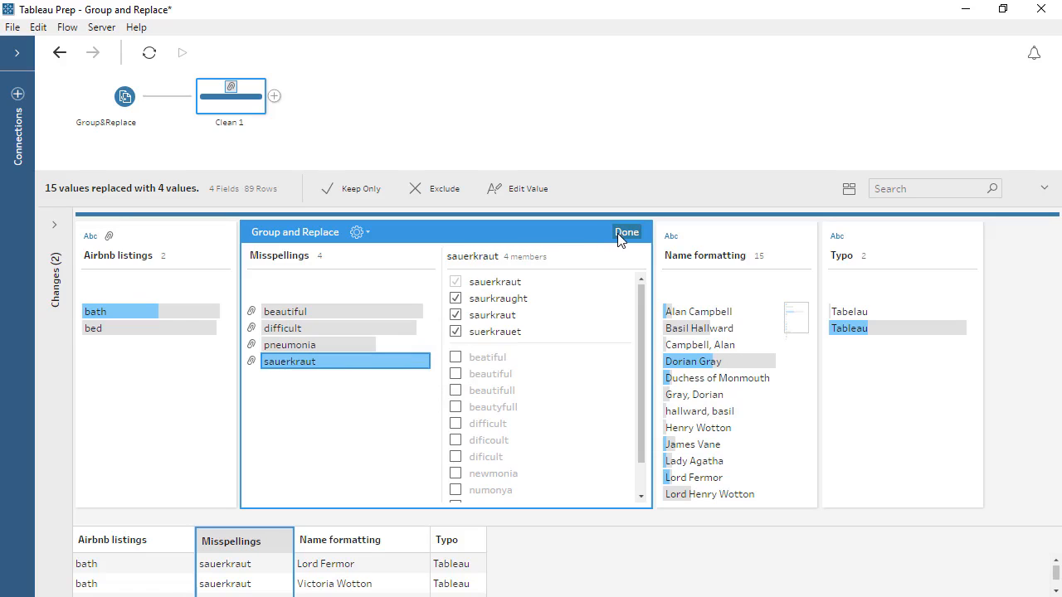
{"action": "left_click", "coordinate": [628, 233]}
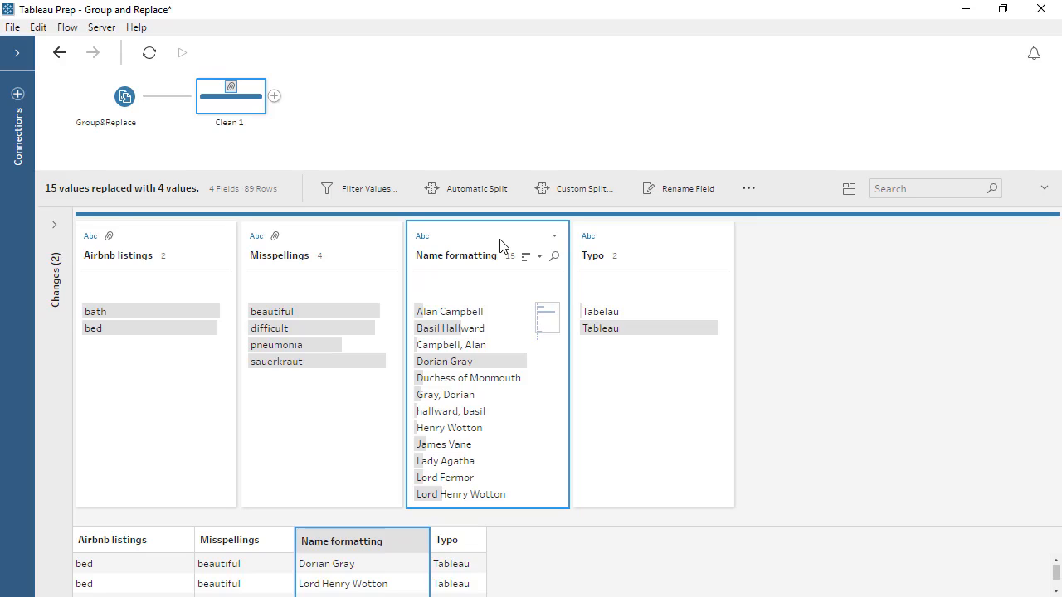
Step: Group Name formatting by common characters and inspect the names merged into Dorian Gray
{"action": "left_click", "coordinate": [554, 235]}
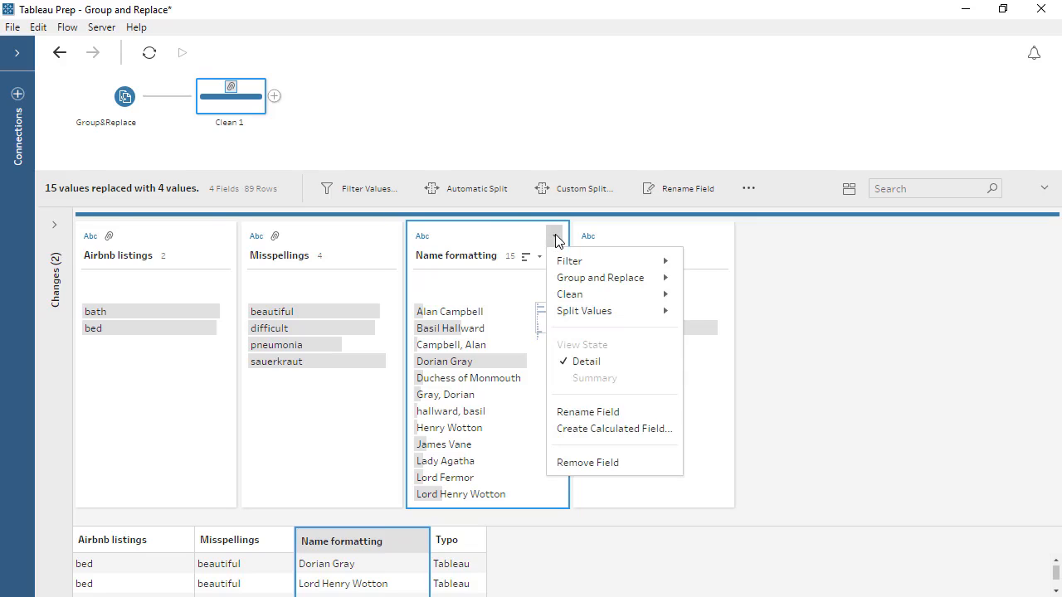
{"action": "mouse_move", "coordinate": [601, 277]}
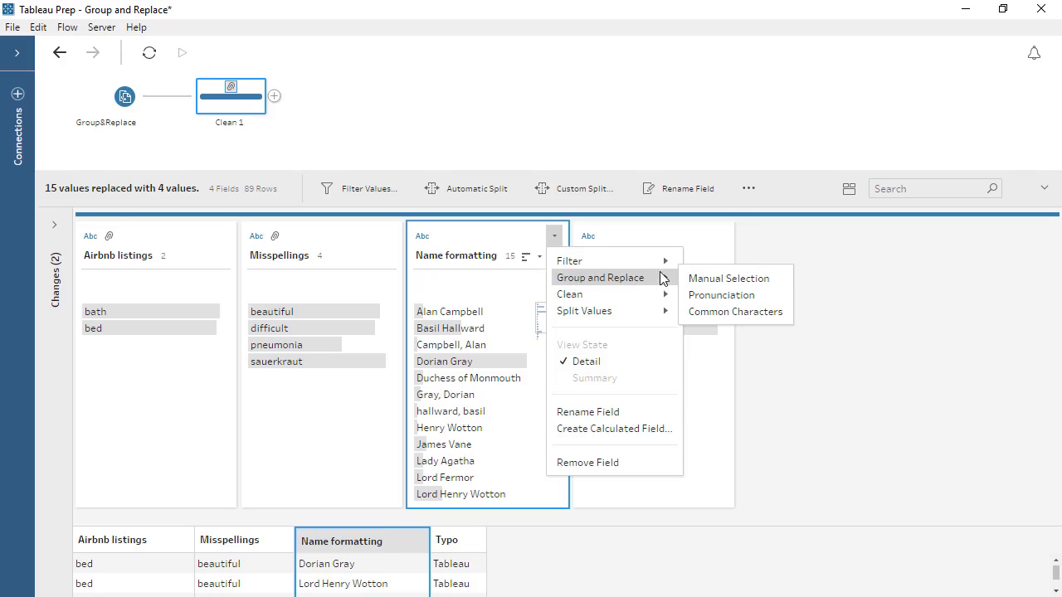
{"action": "mouse_move", "coordinate": [735, 312]}
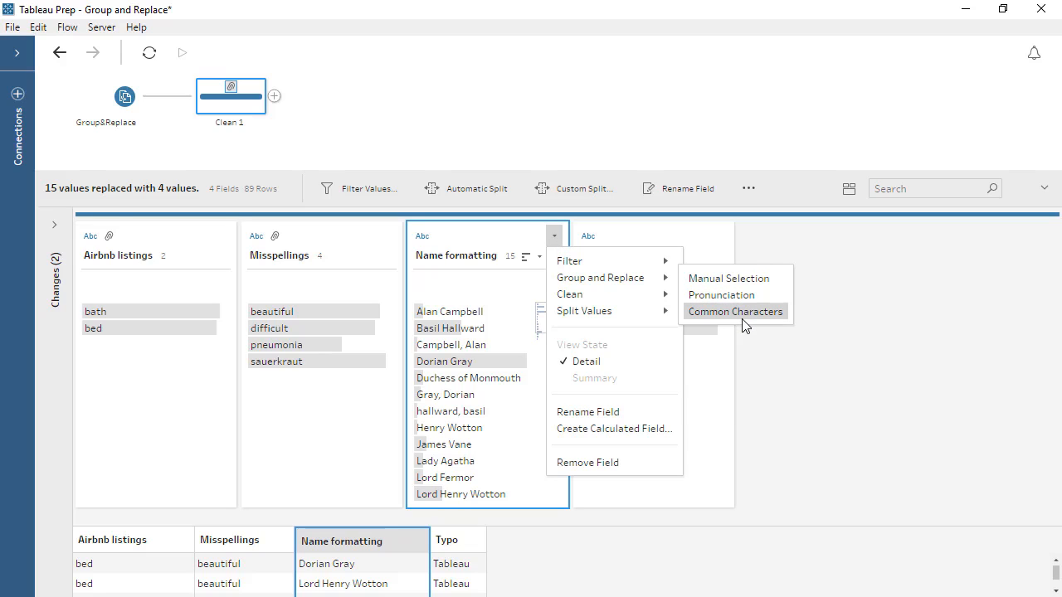
{"action": "left_click", "coordinate": [735, 312]}
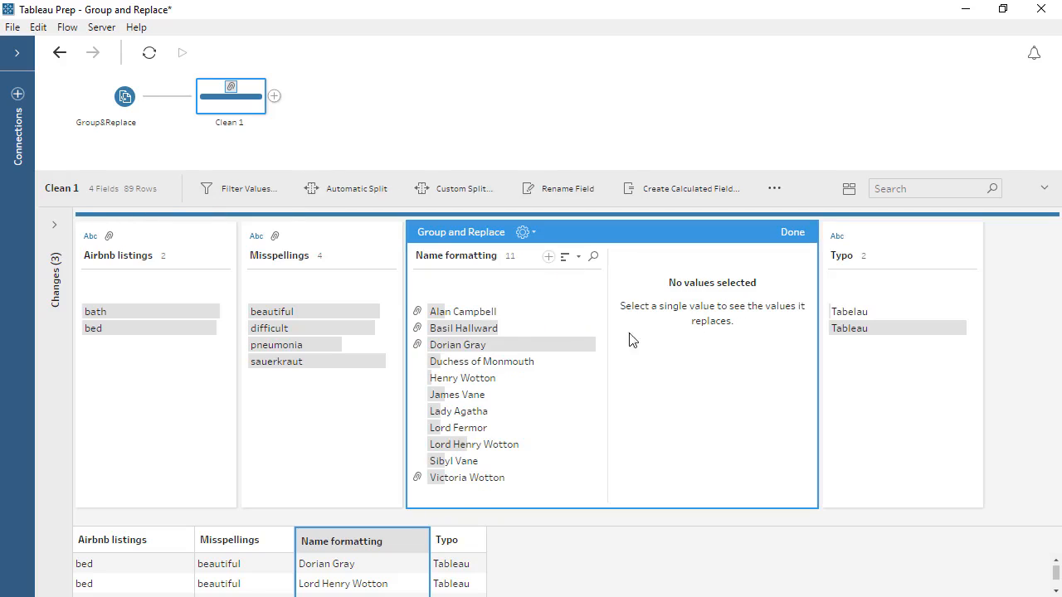
{"action": "left_click", "coordinate": [458, 343]}
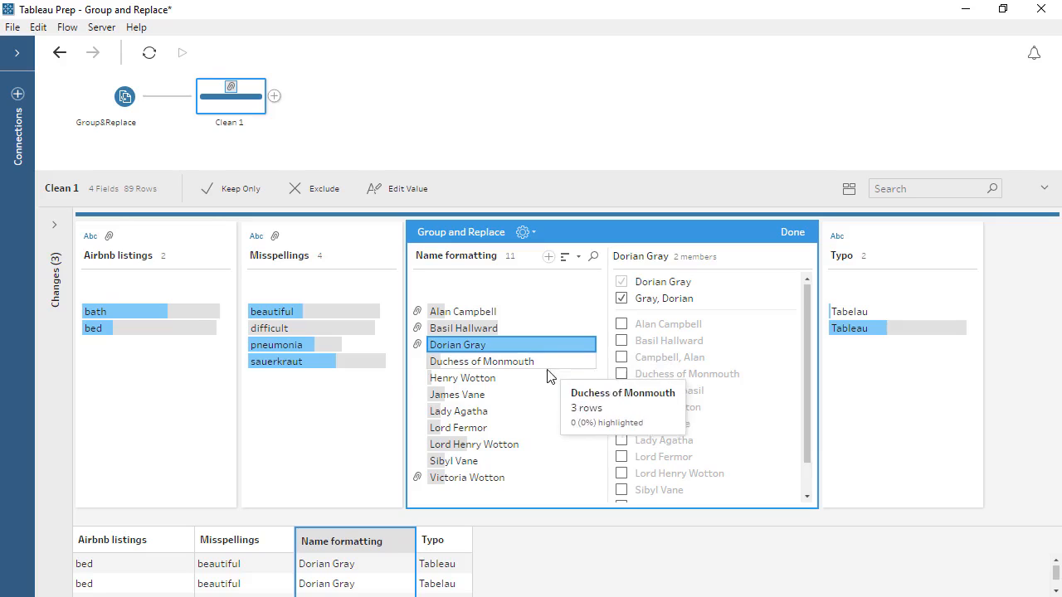
Step: Add Henry Wotton to the Lord Henry Wotton group and finish the grouping
{"action": "left_click", "coordinate": [475, 445]}
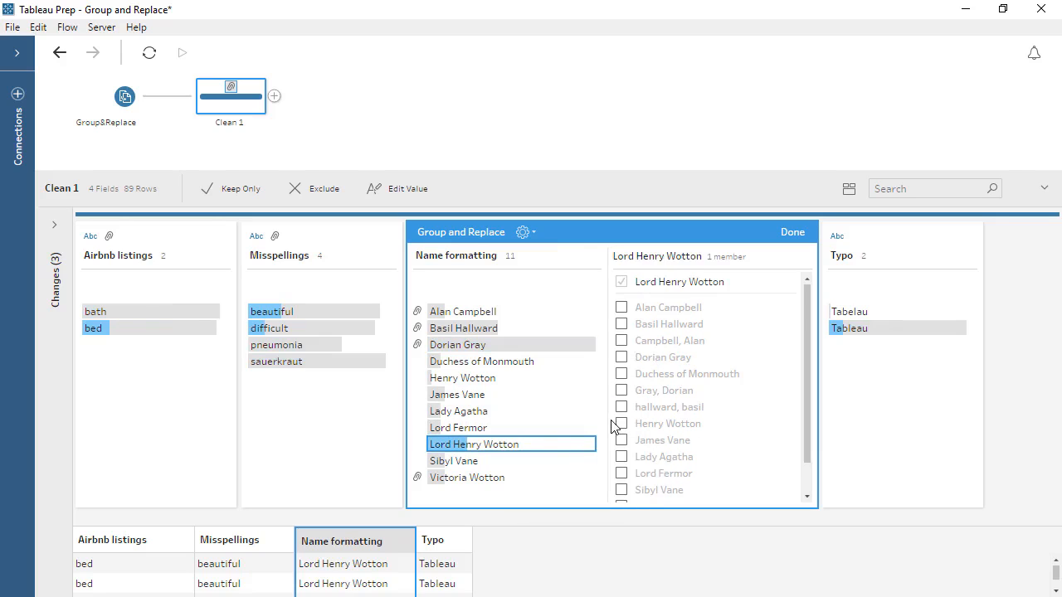
{"action": "left_click", "coordinate": [621, 423]}
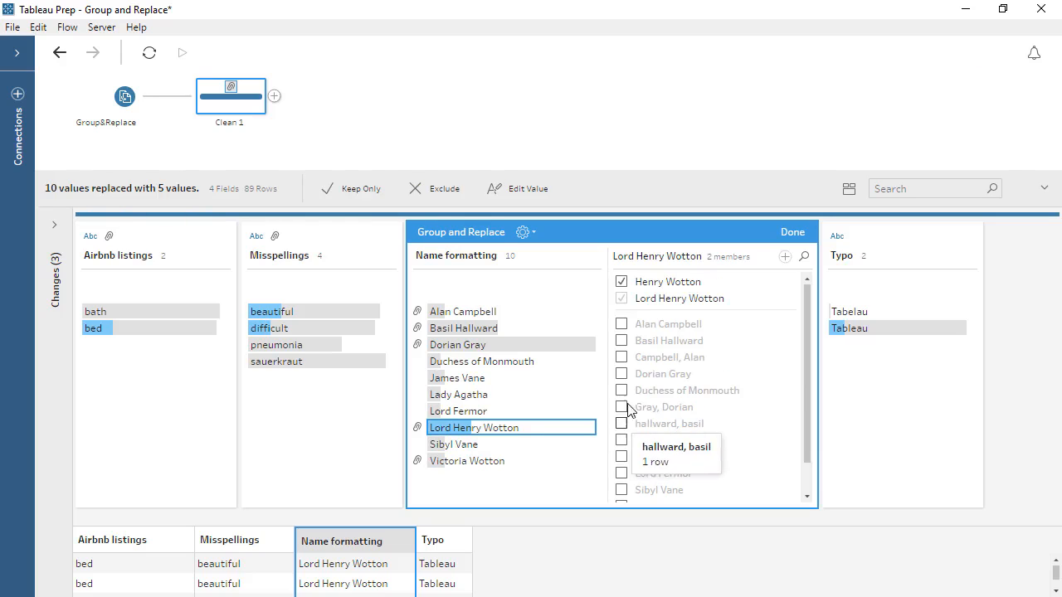
{"action": "left_click", "coordinate": [791, 232]}
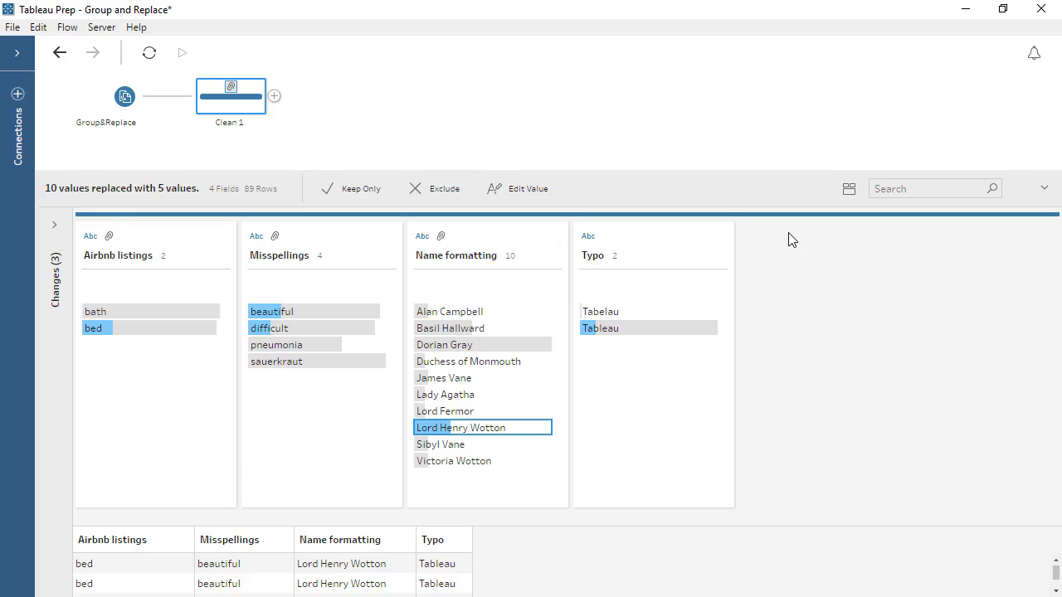
{"action": "mouse_move", "coordinate": [657, 296]}
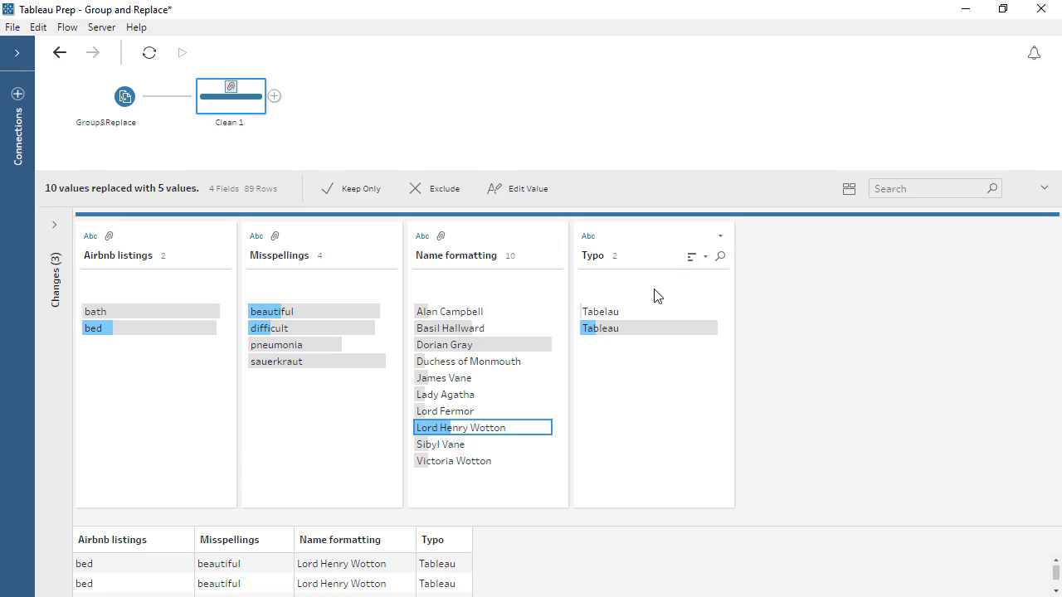
Step: Bring up the editing choices for the misspelled Tabelau value in the Typo field
{"action": "right_click", "coordinate": [601, 312]}
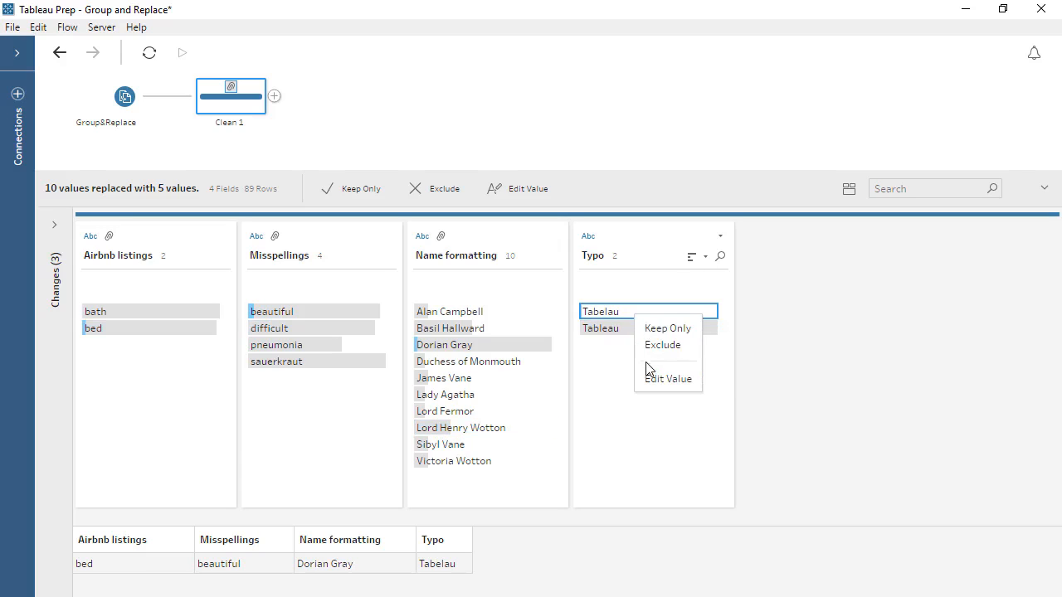